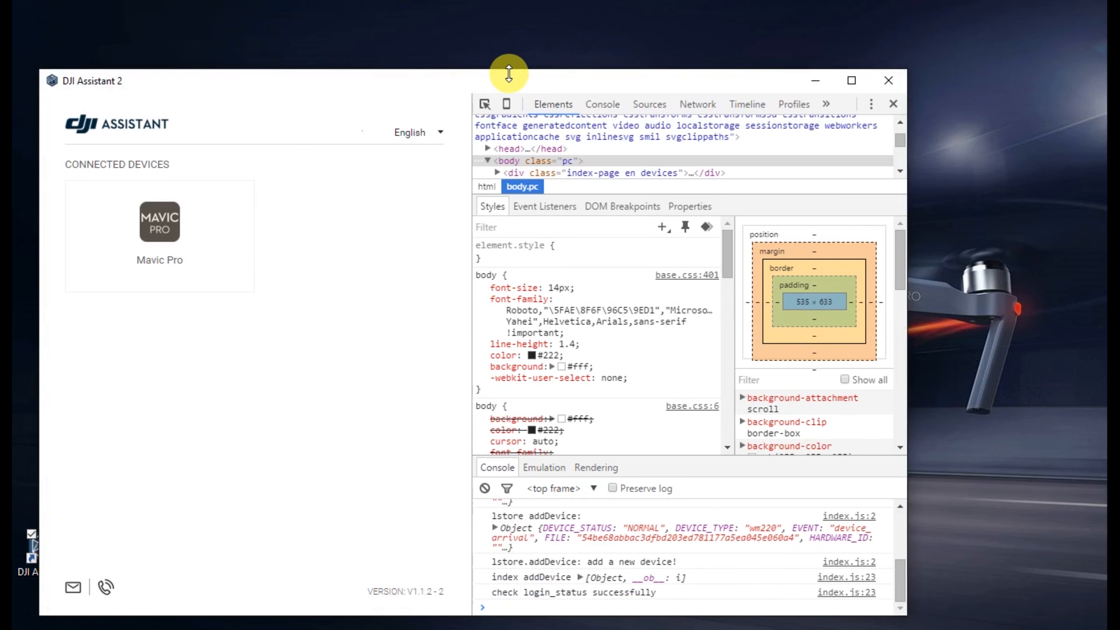
Show the app's Local Storage file:// keys and values in the DevTools Resources panel.
left_click(826, 104)
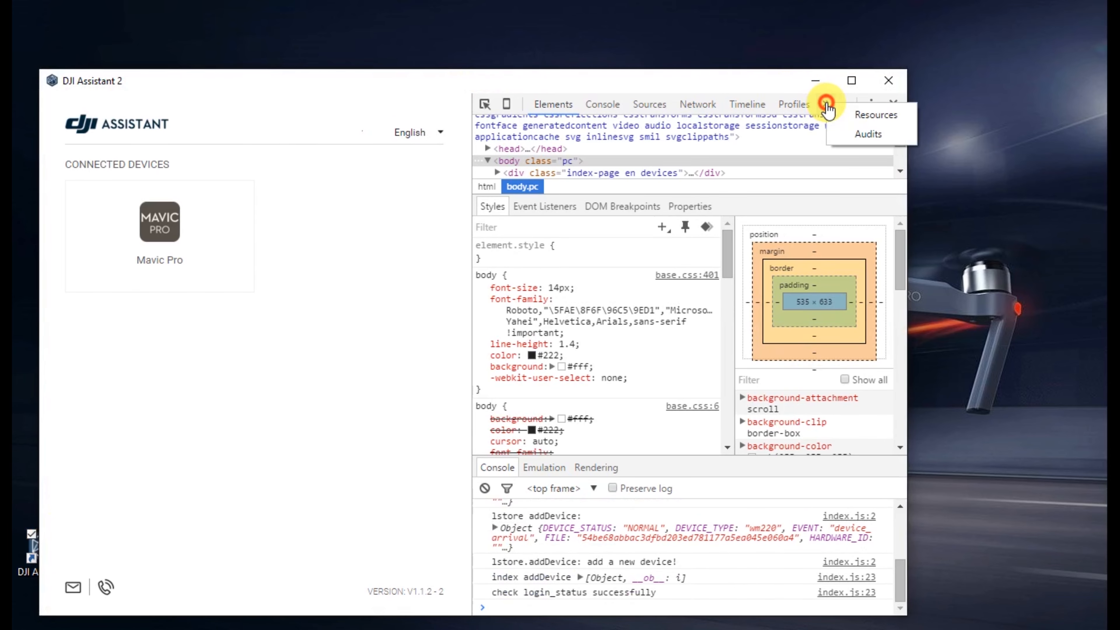
left_click(875, 115)
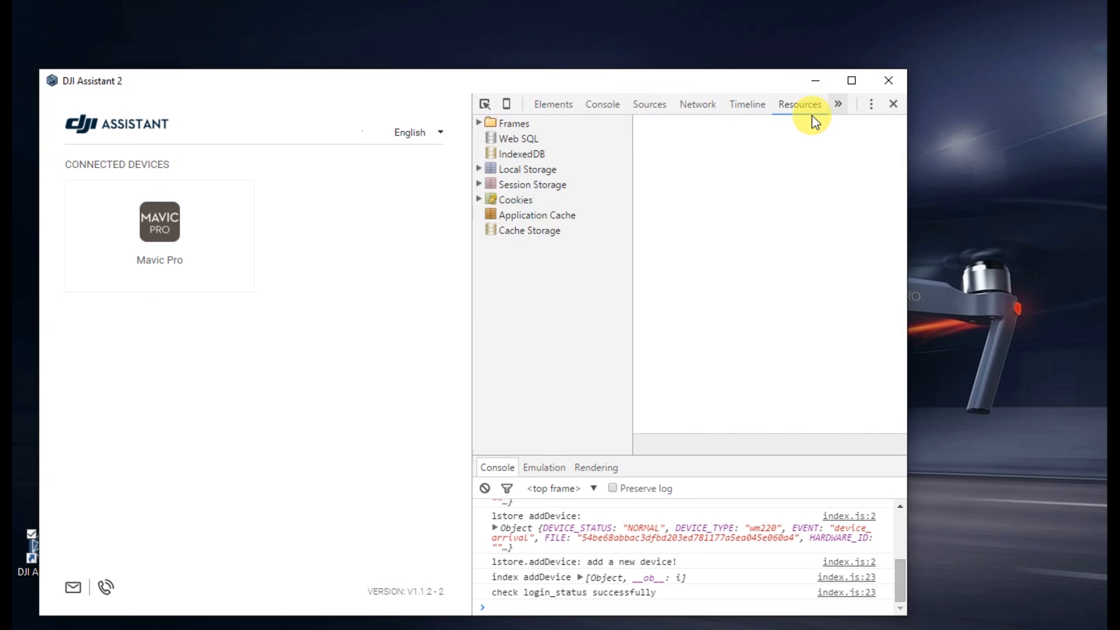
left_click(480, 169)
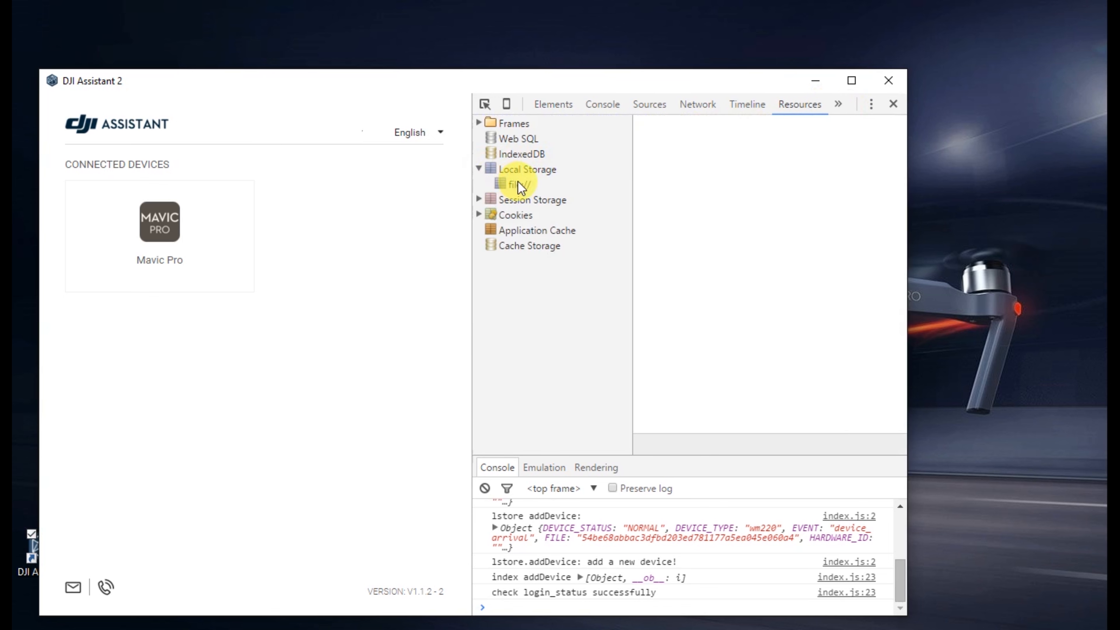
left_click(516, 184)
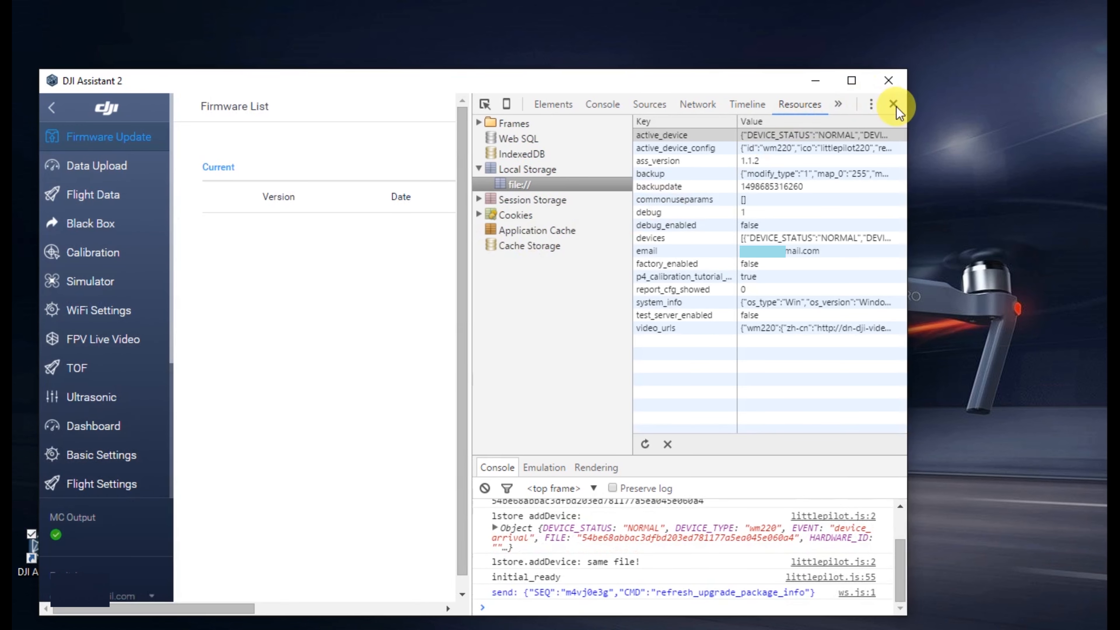
Close DevTools and go to the Mavic Pro's Parameters page.
left_click(895, 105)
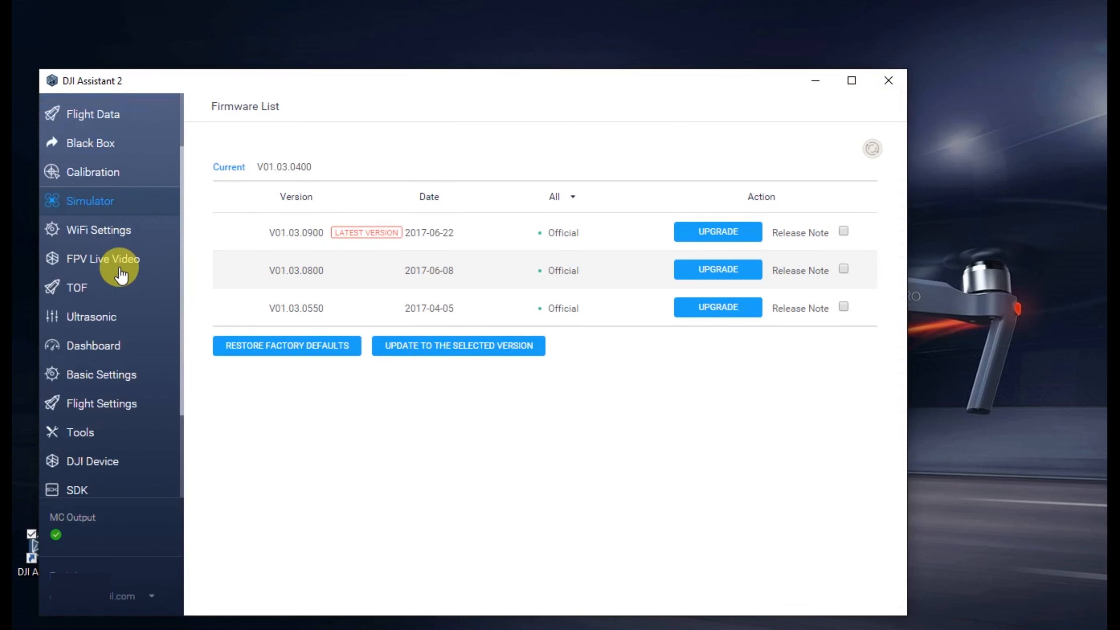
scroll("down", 3)
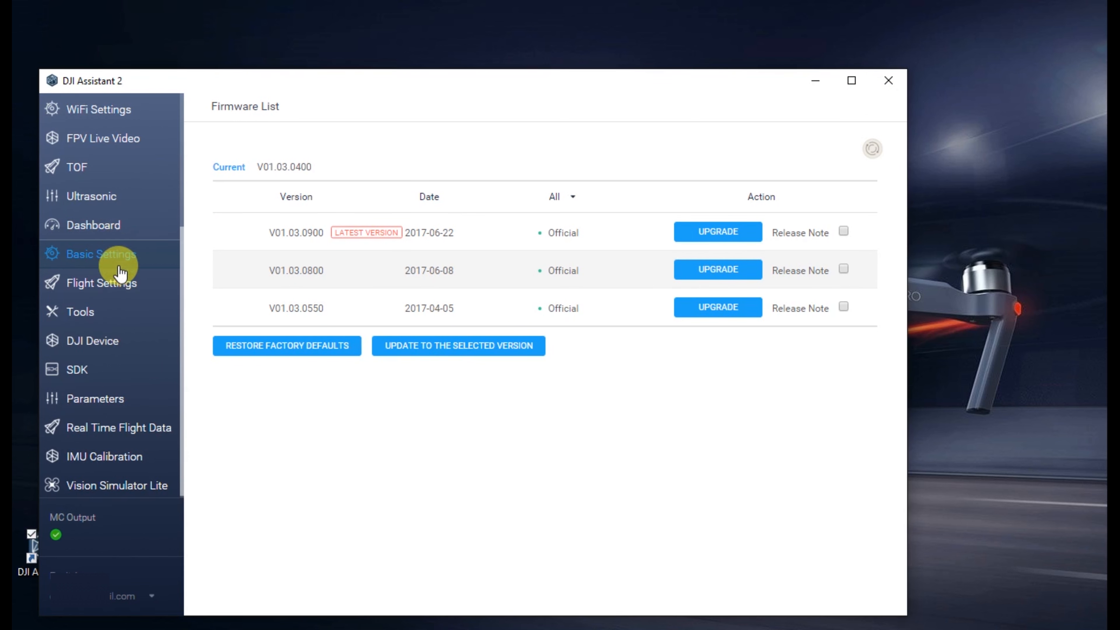
mouse_move(111, 398)
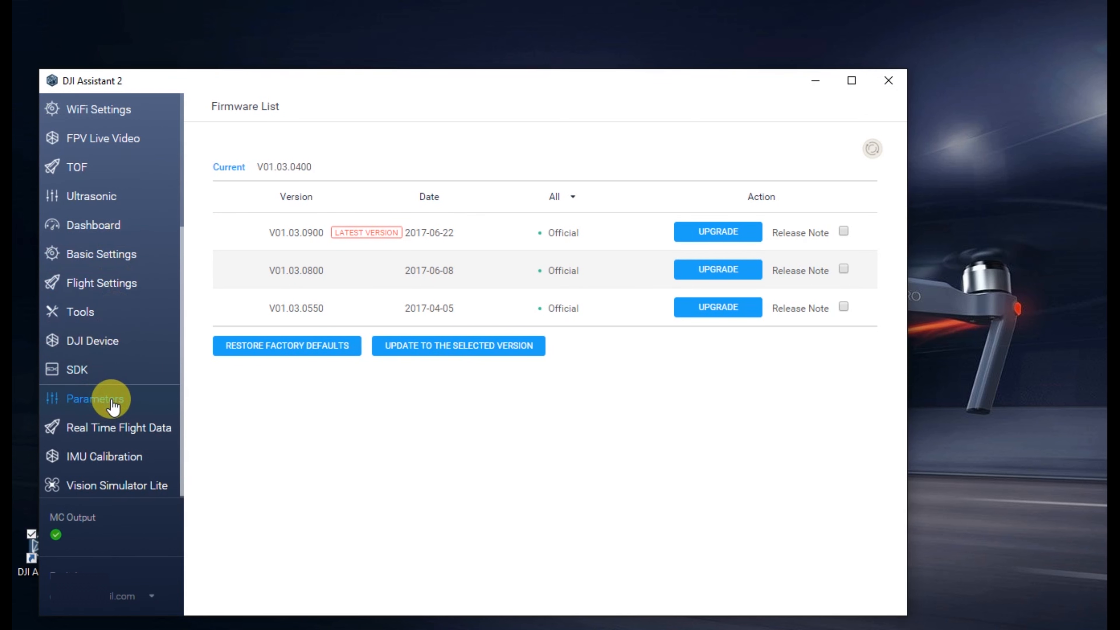
left_click(93, 398)
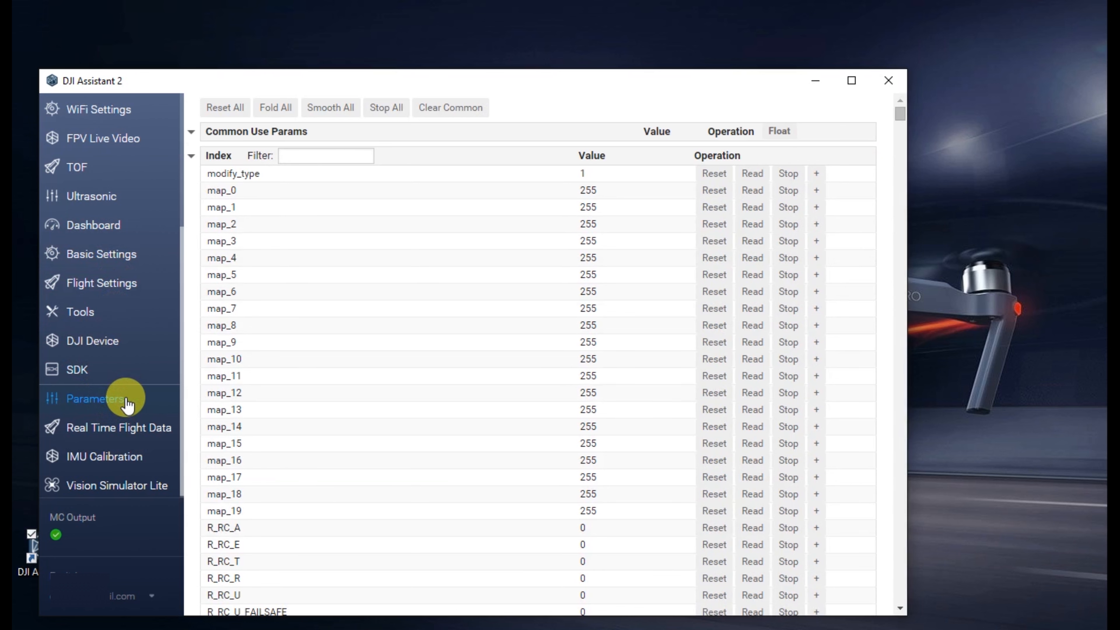
Filter for mode_sport_cfg and set vert_vel_up 10, vert_vel_down -6, vert_acc_up 10.
left_click(326, 153)
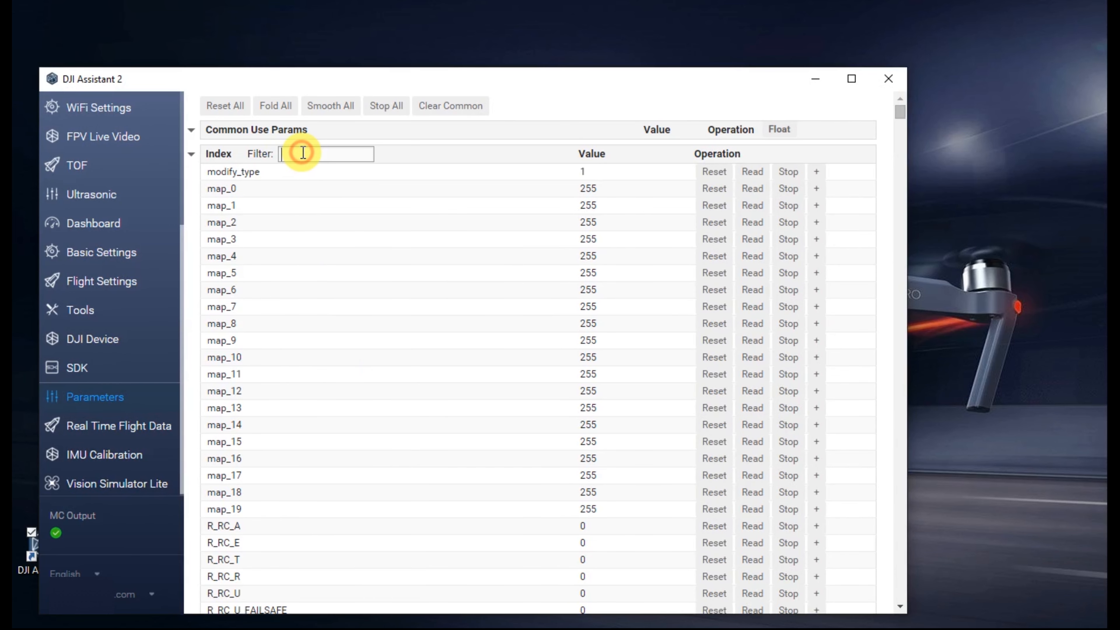
type("m")
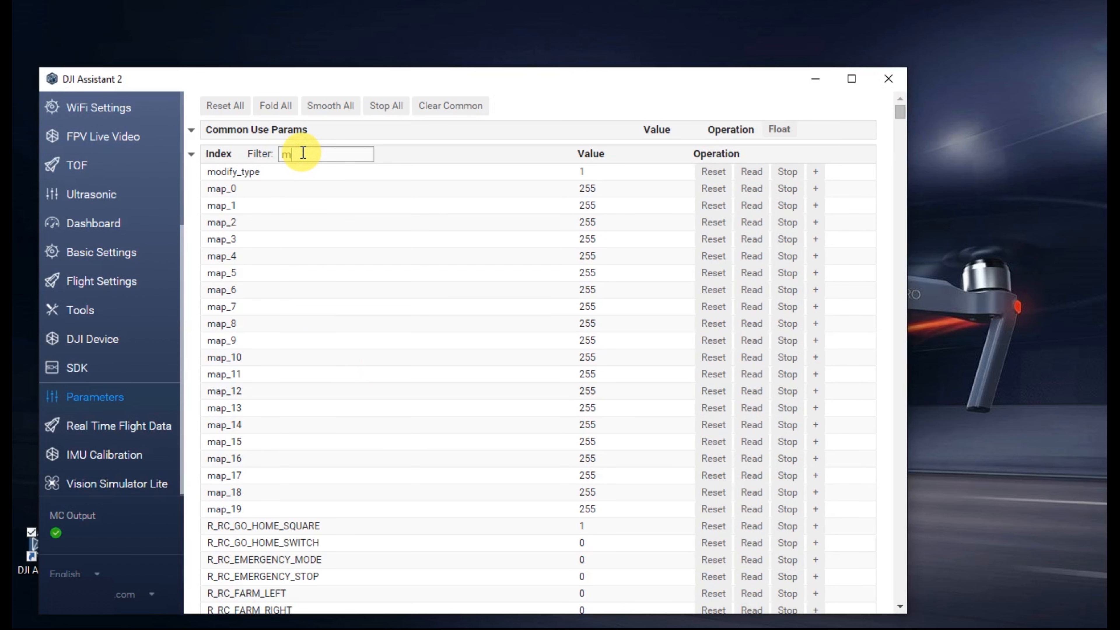
type("ode_sport=")
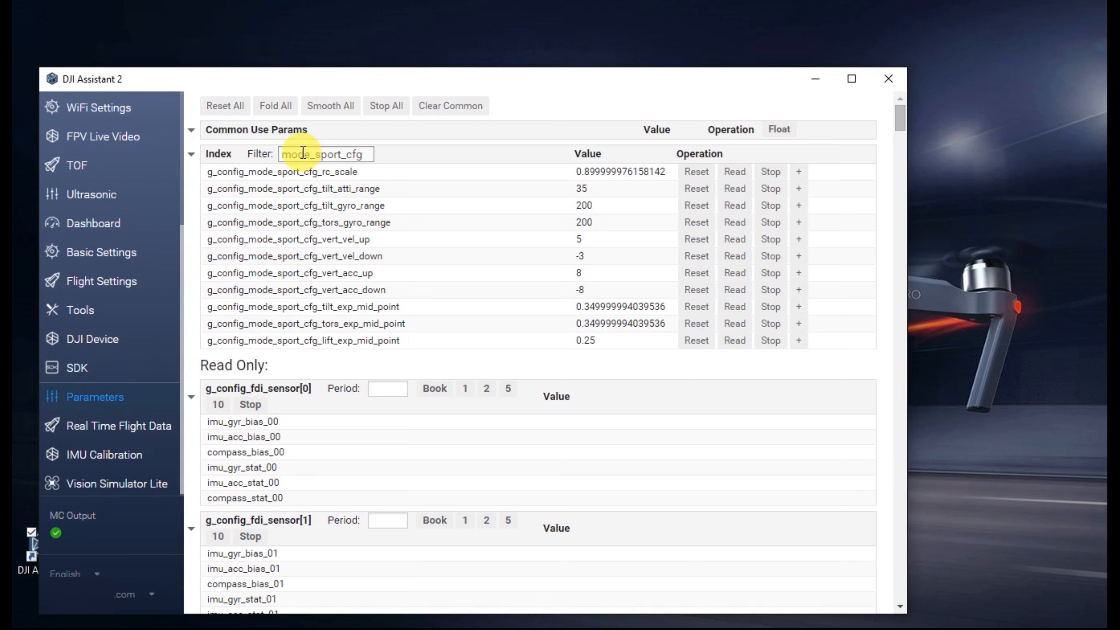
mouse_move(541, 242)
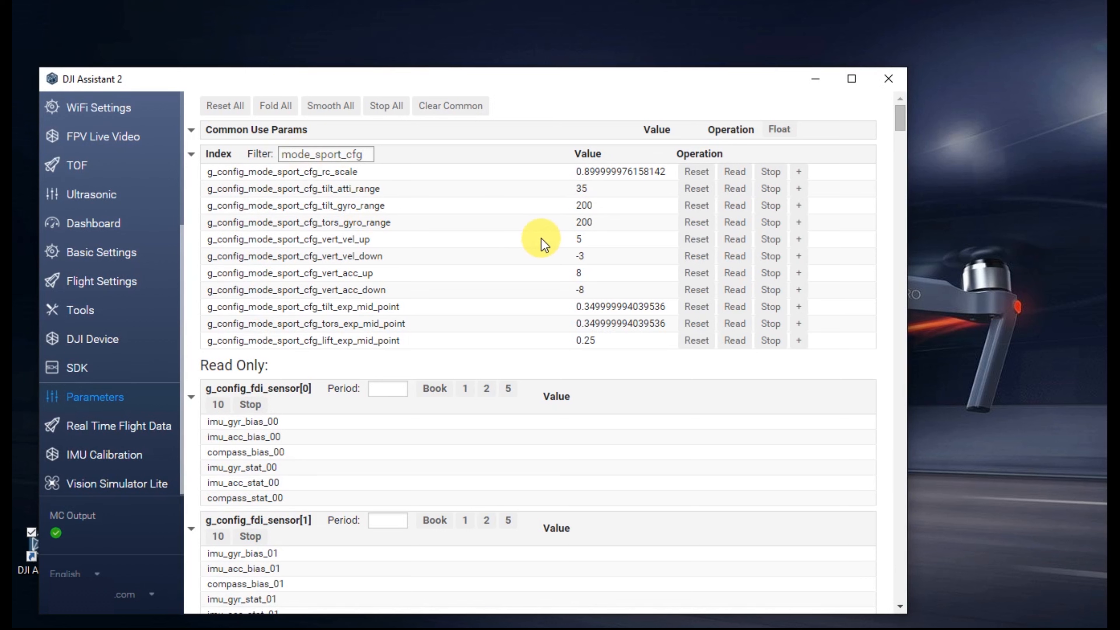
left_click(607, 239)
type("10")
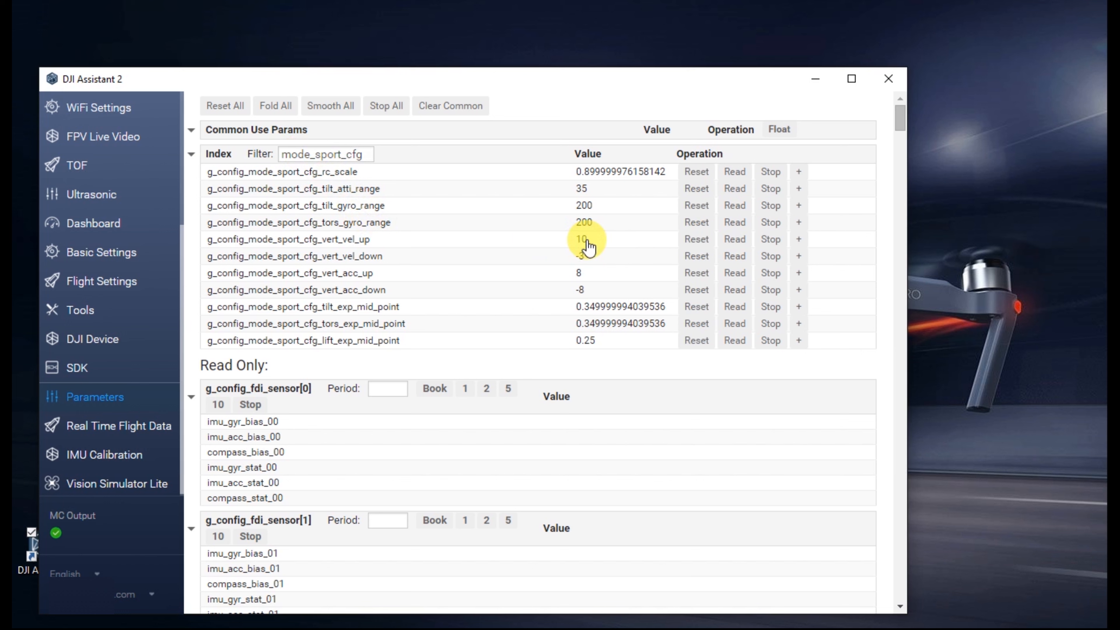
left_click(607, 256)
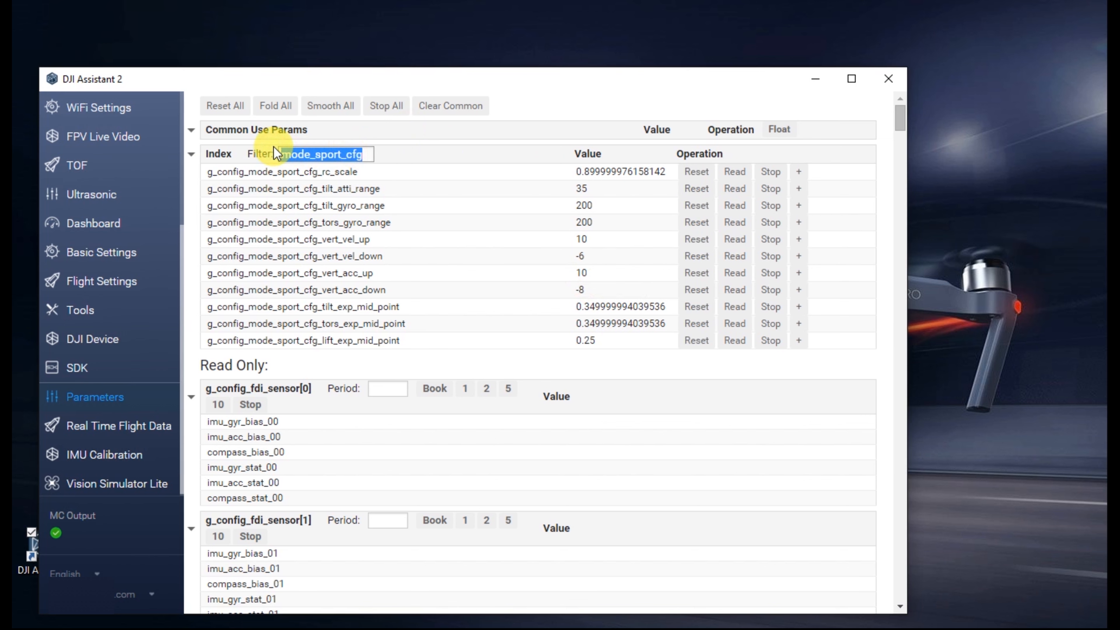
Filter for tilt_atti and raise g_config_mode_sport_cfg_tilt_atti_range from 35 to 50.
type("tilt_atti")
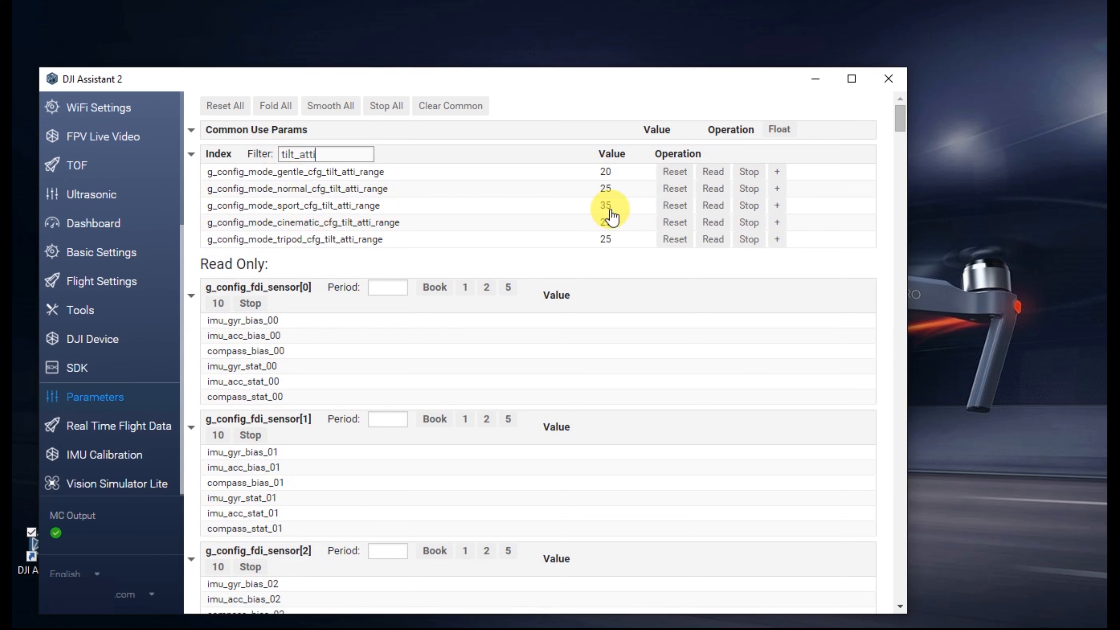
left_click(620, 206)
type("50")
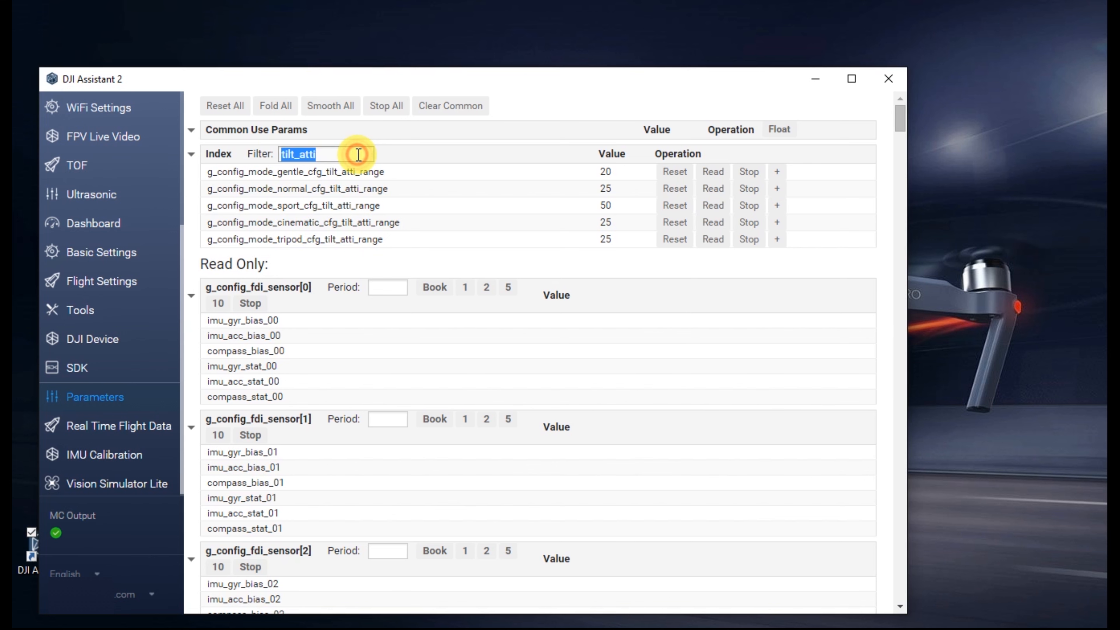
type("m")
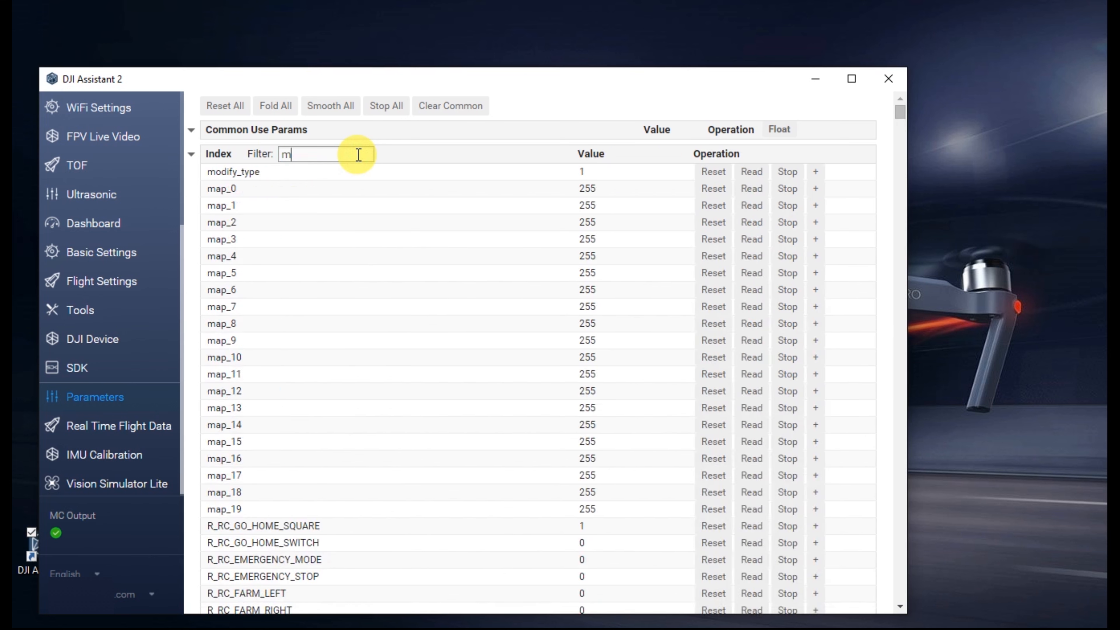
Filter for max_speed and set g_config_fw_cfg_max_speed to 20.
type("ax_speed")
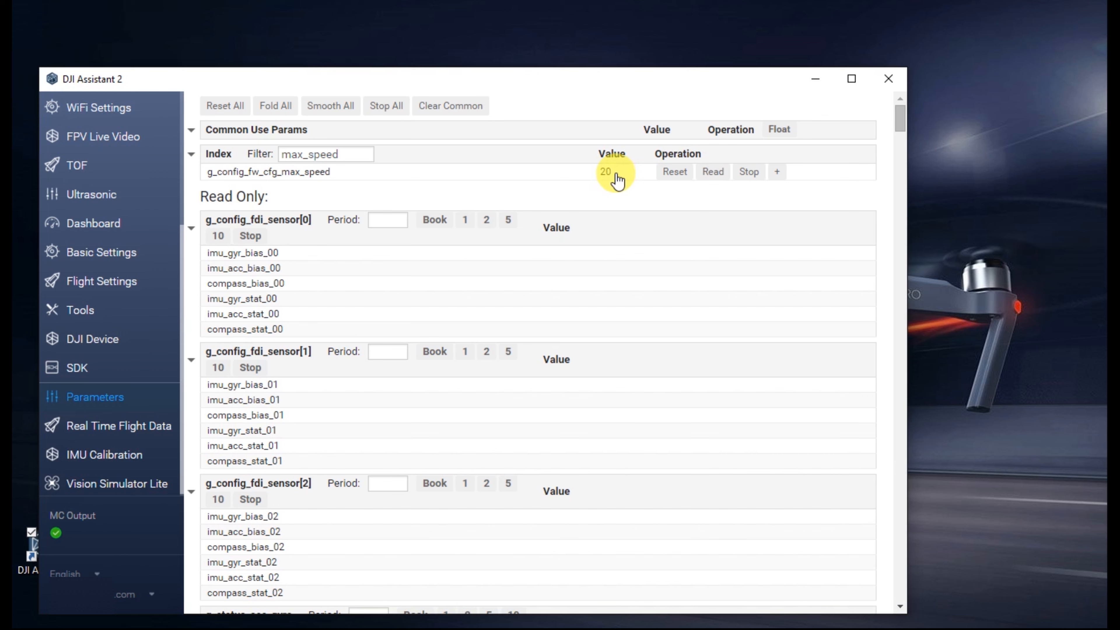
mouse_move(572, 89)
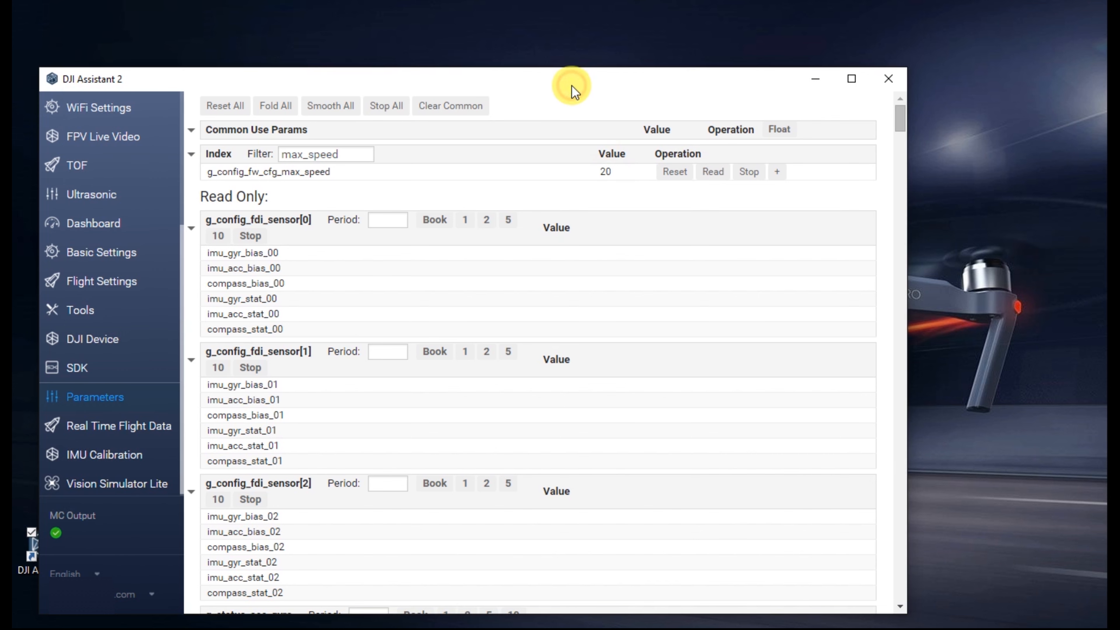